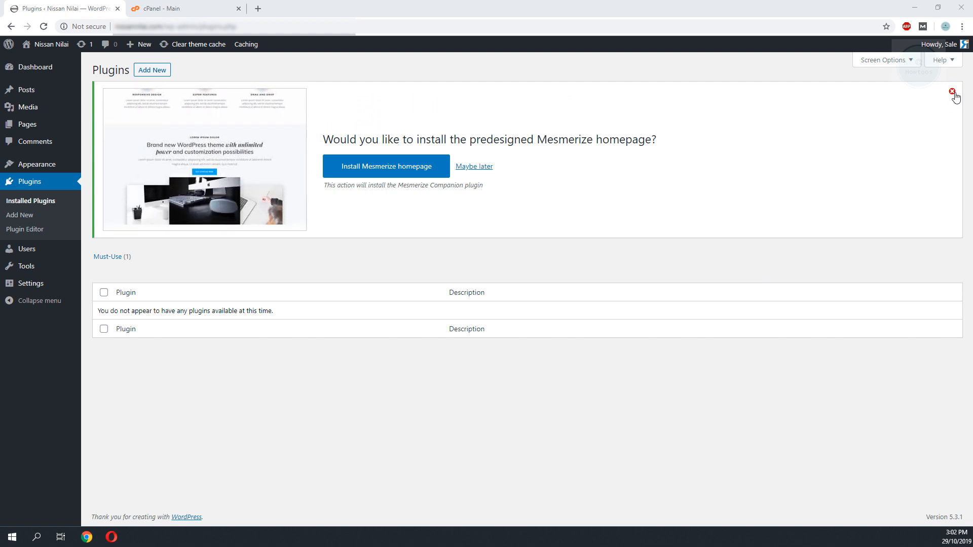
Run 'Install Mesmerize homepage' from the notice, hit 'Plugin installation failed.', and return to the installer
click(385, 165)
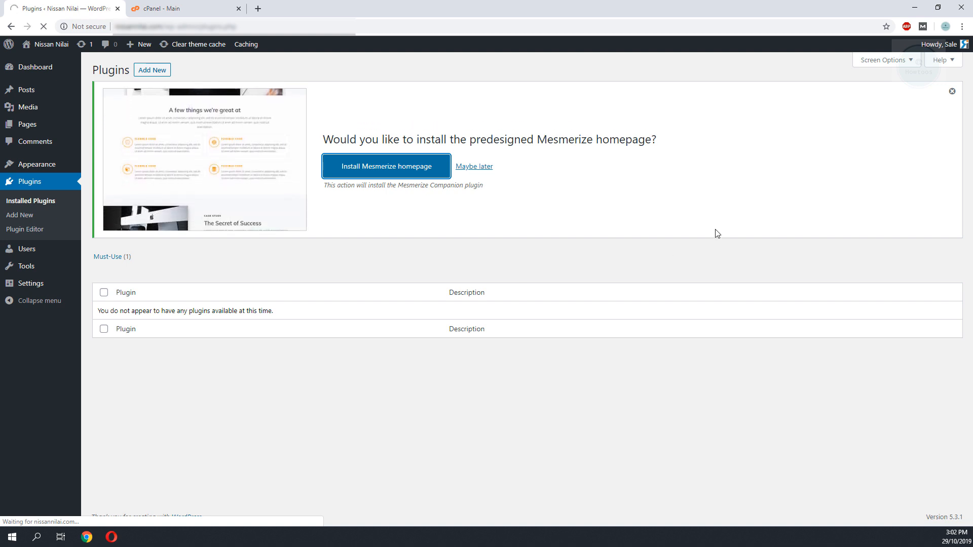
click(385, 166)
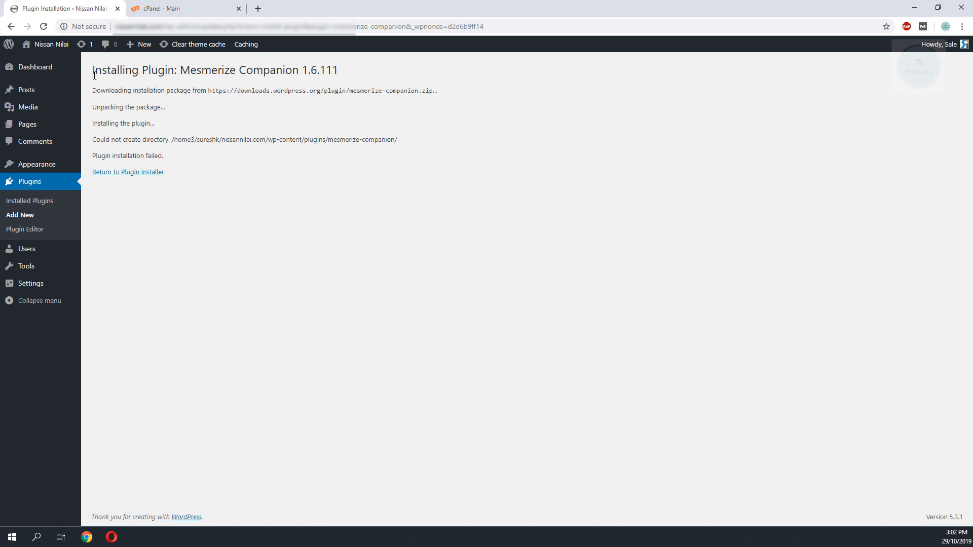
drag(108, 90, 123, 138)
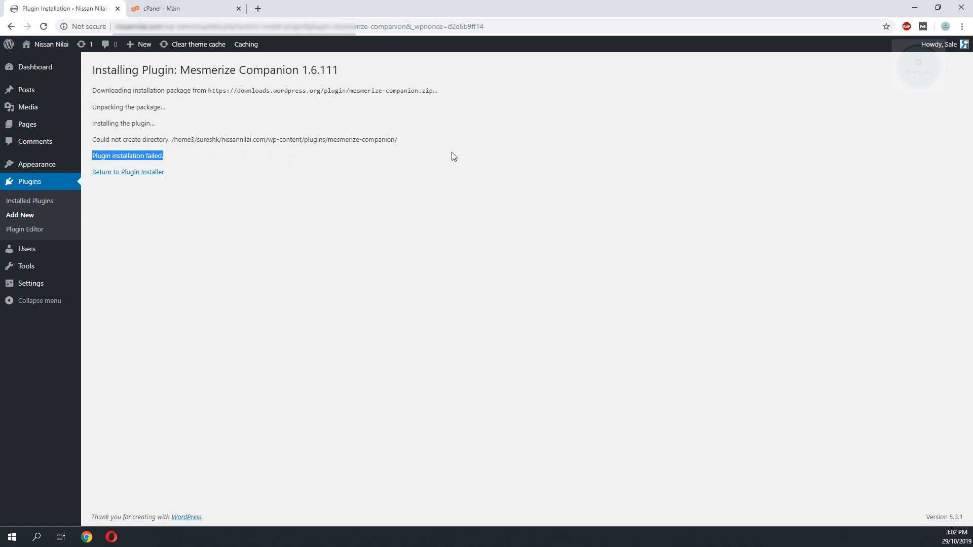
click(127, 172)
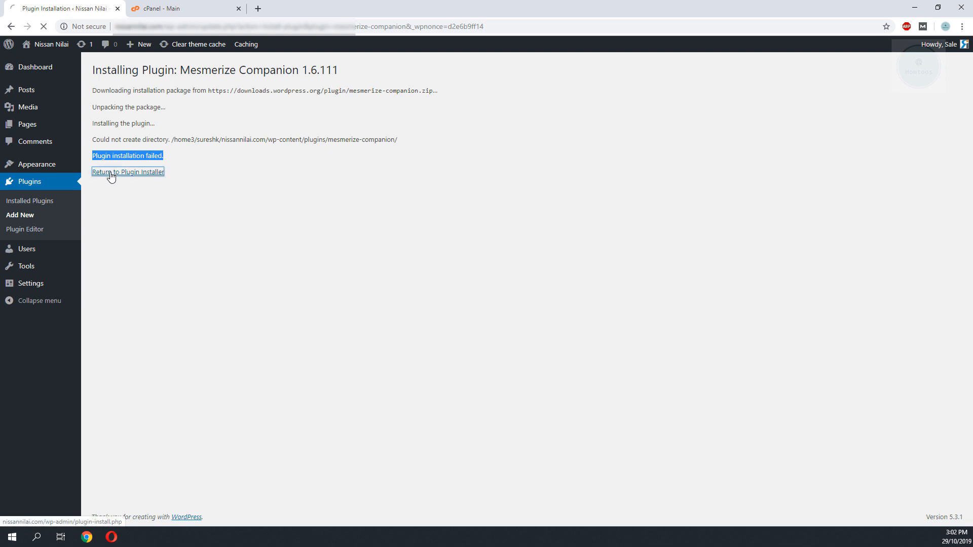
From the featured plugins, try 'Install Now' on Akismet Anti-Spam and Classic Editor; both fail to create a directory
click(128, 172)
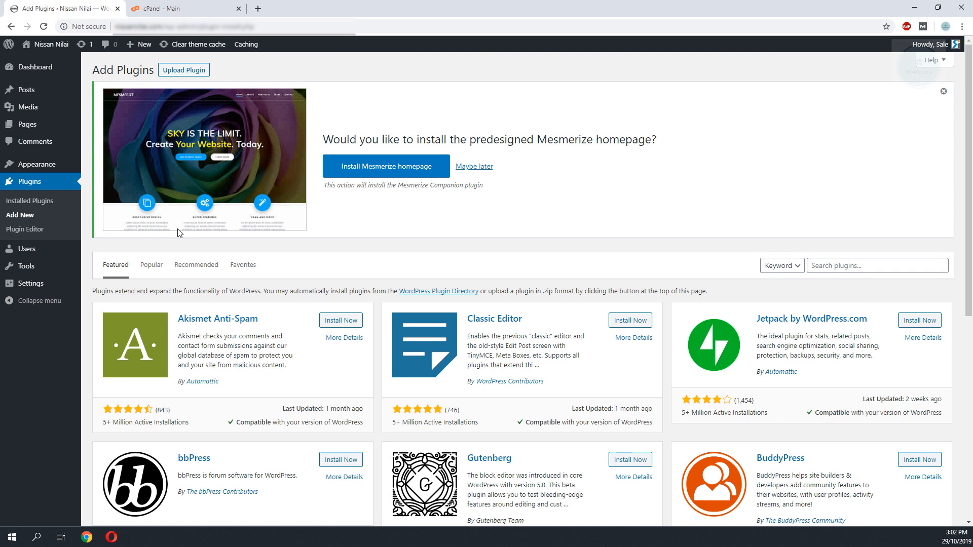
scroll(down, 3)
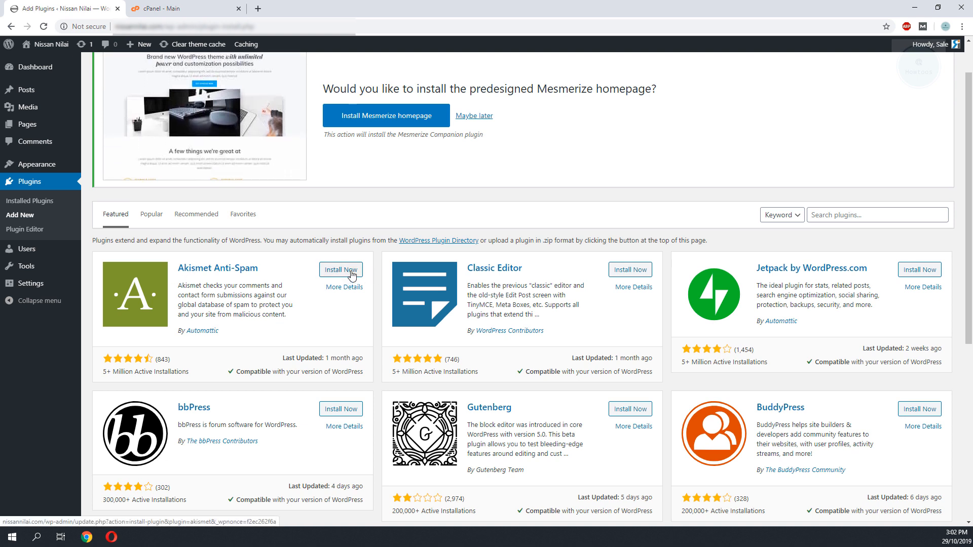
click(341, 270)
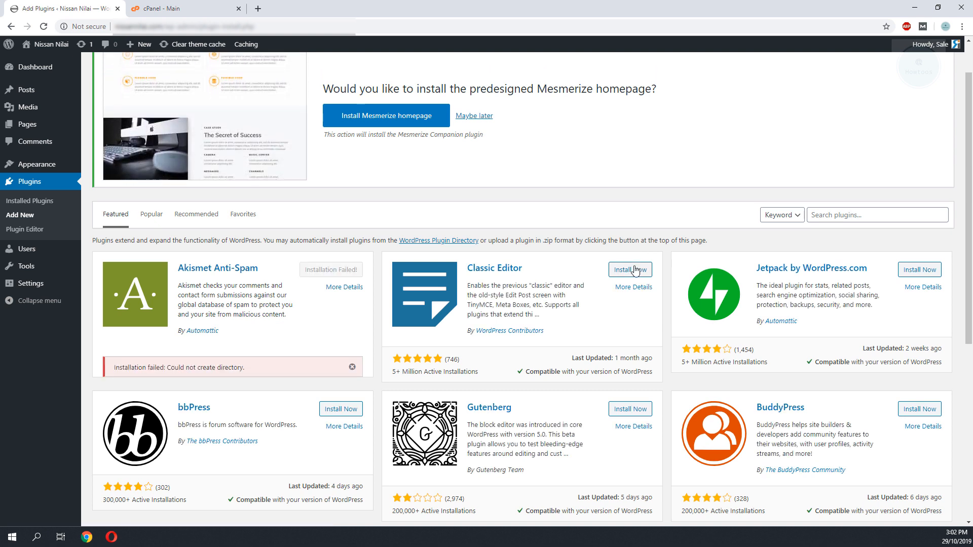
click(628, 270)
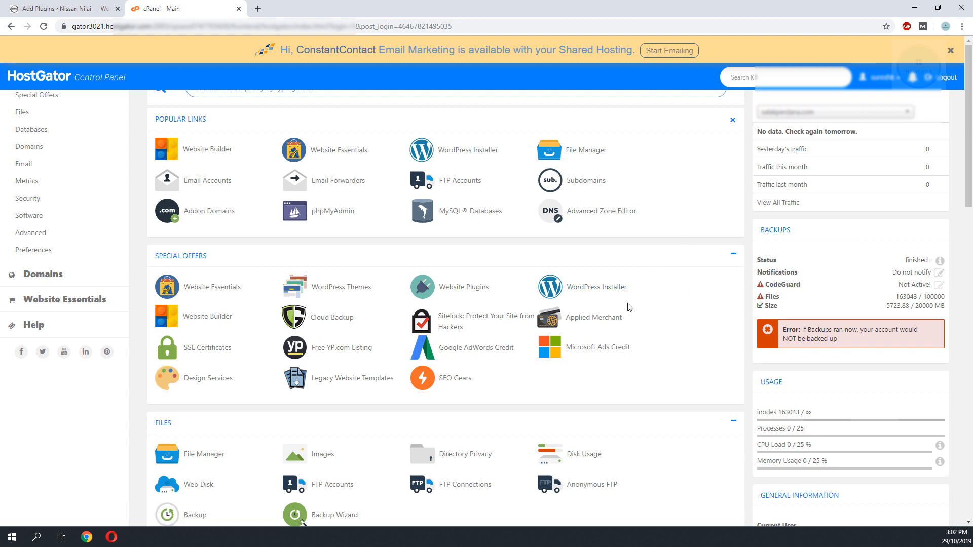
mouse_move(665, 224)
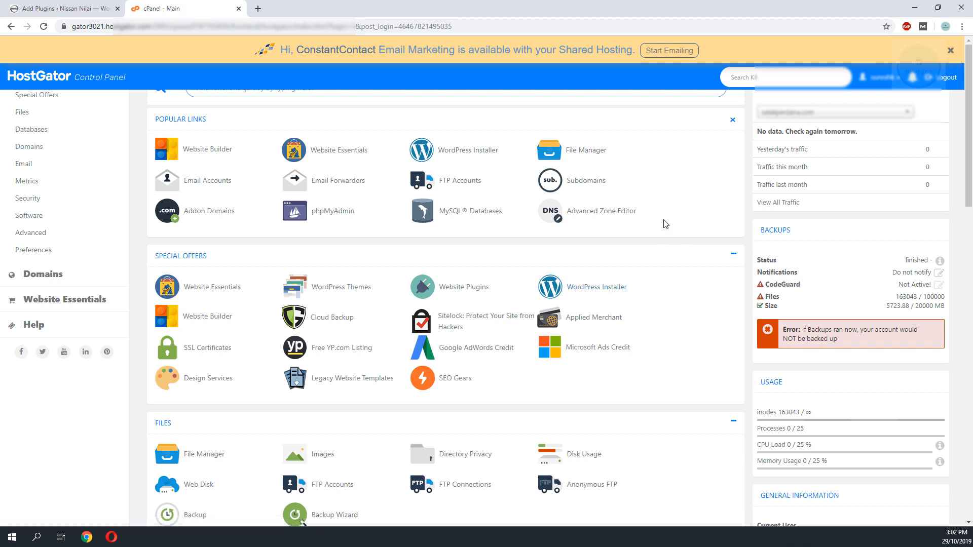
Launch File Manager from cPanel's Popular Links to list the home directory
click(584, 150)
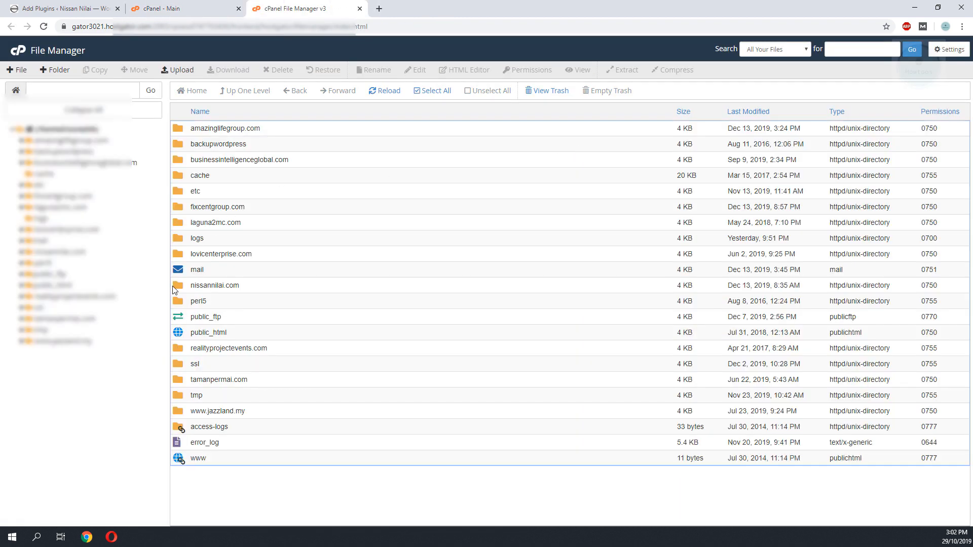
Inside nissannilai.com, submit Change Permissions on wp-content at 755
double_click(213, 285)
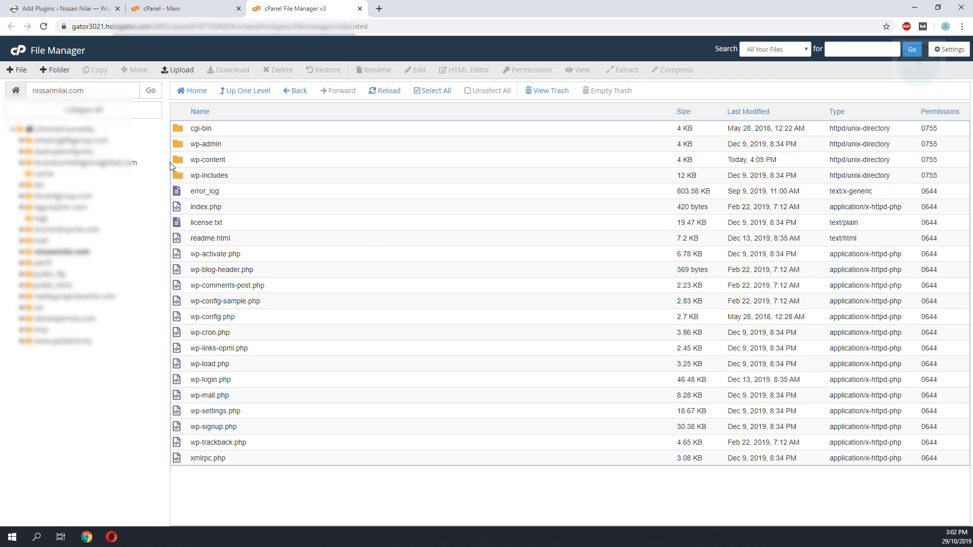
mouse_move(189, 166)
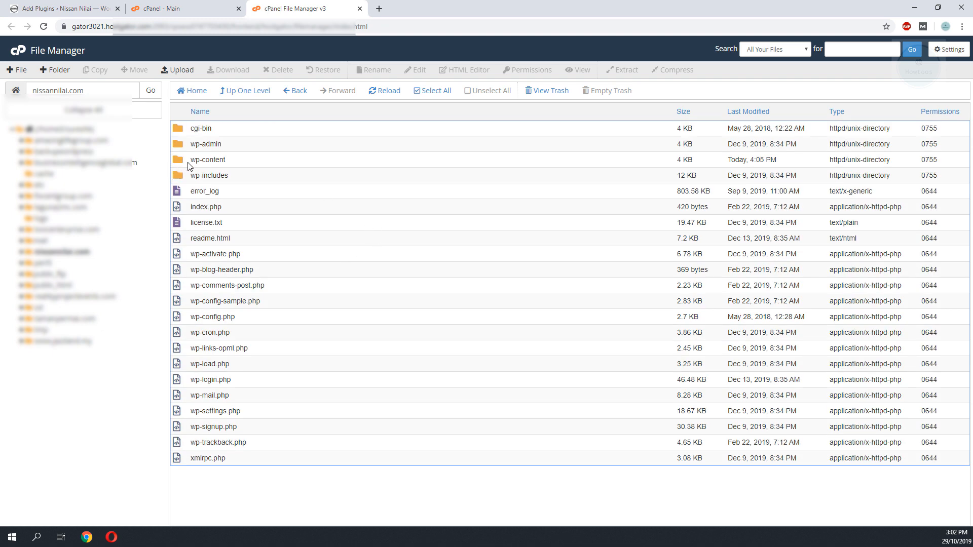
mouse_move(214, 159)
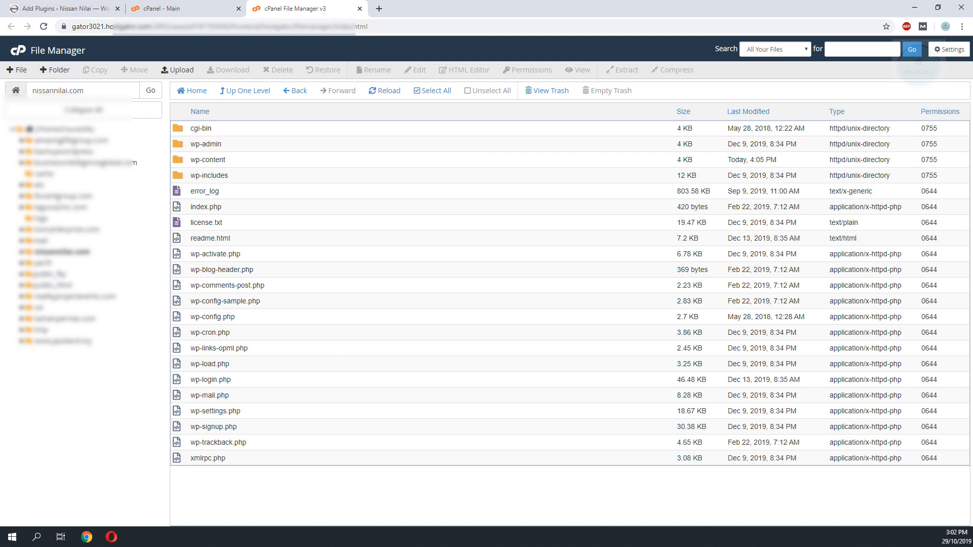
right_click(208, 159)
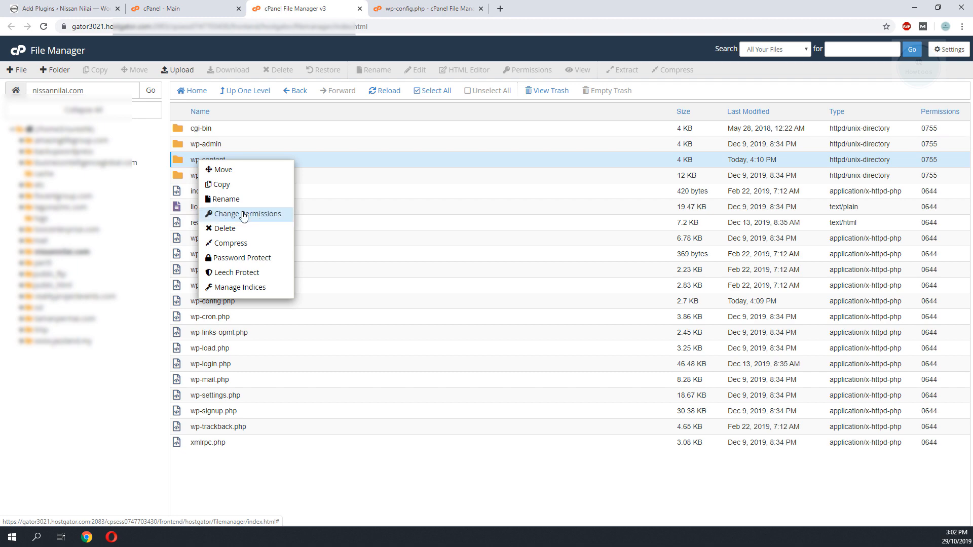
click(247, 214)
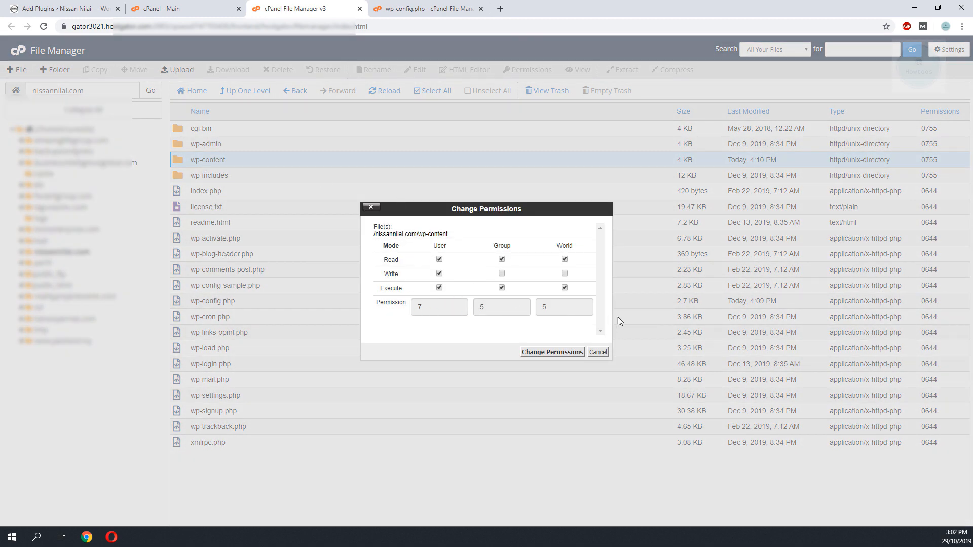
click(439, 258)
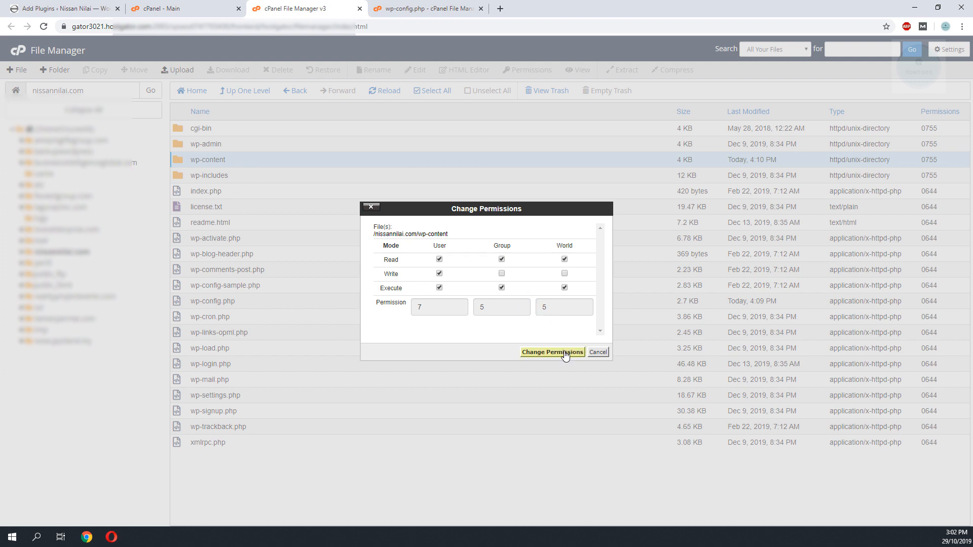
click(552, 352)
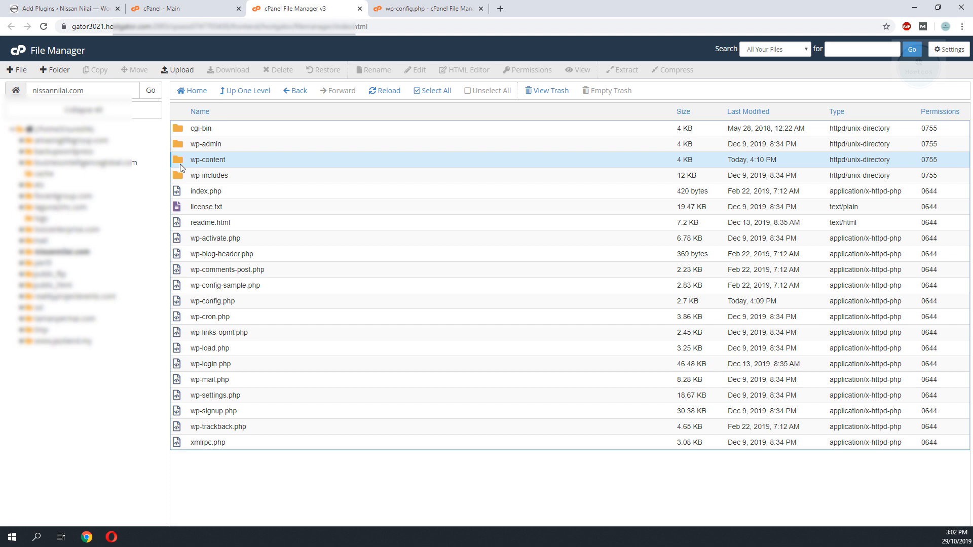
Inside wp-content, delete the plugins1 folder and confirm its removal
double_click(207, 159)
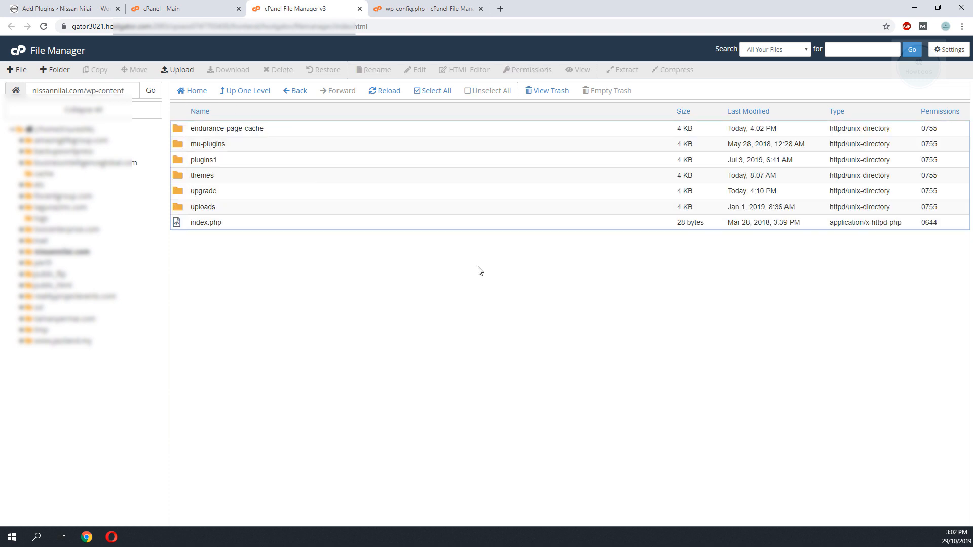
right_click(204, 159)
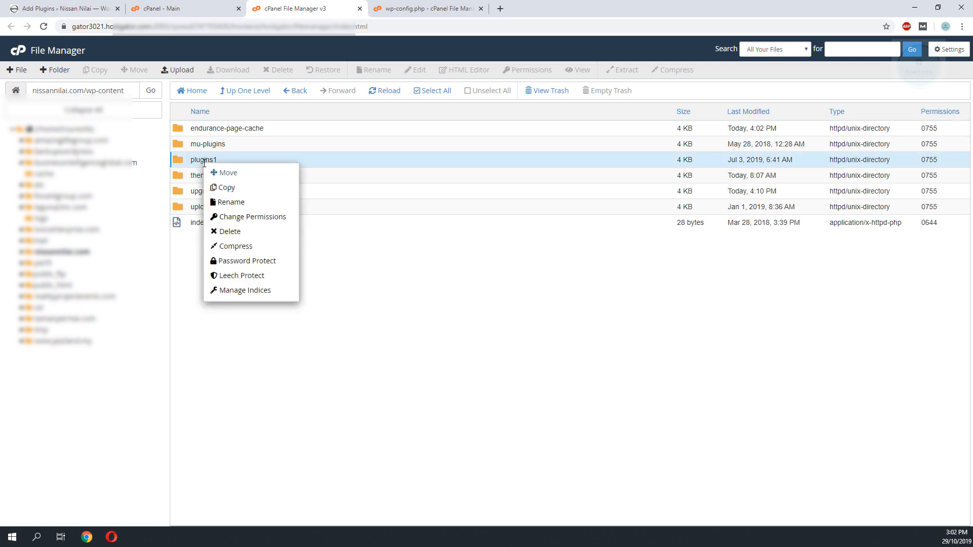
click(282, 263)
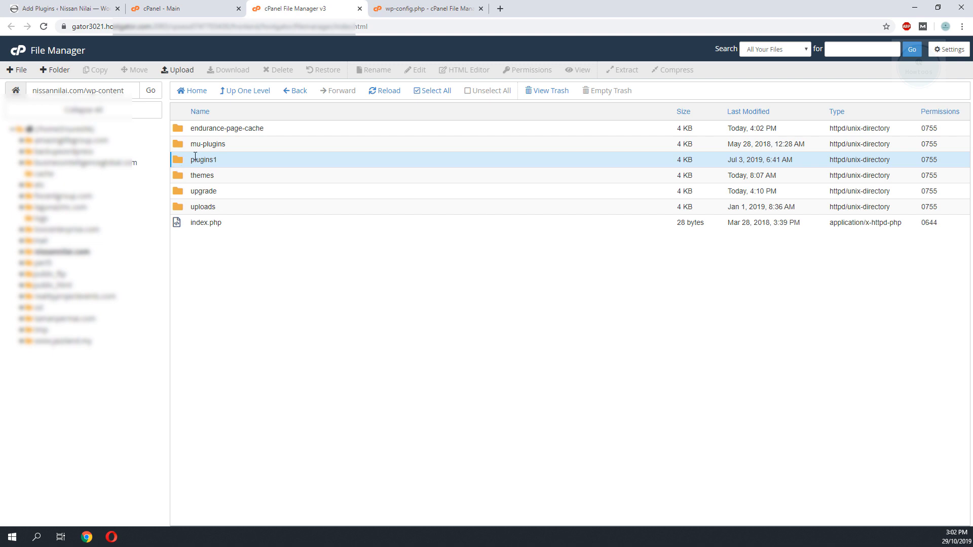
right_click(203, 159)
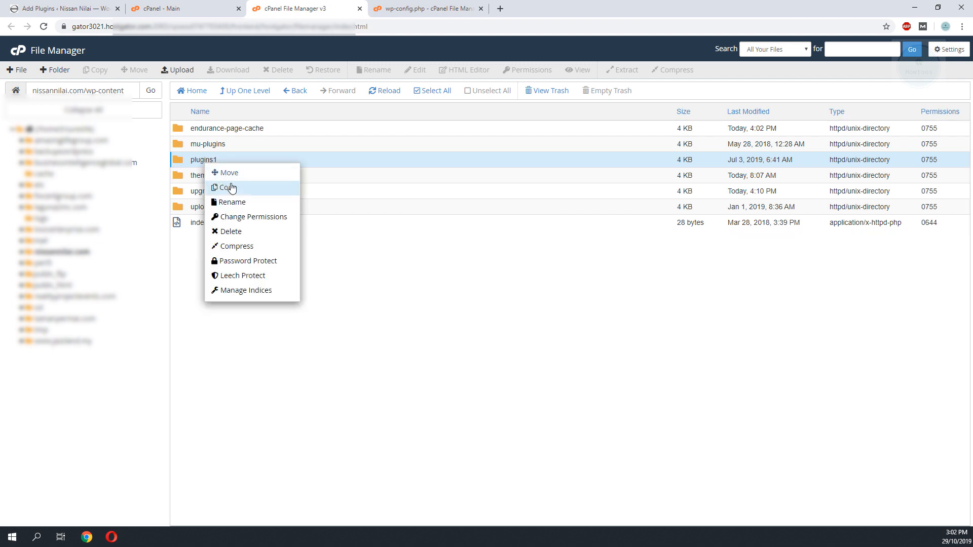
mouse_move(233, 231)
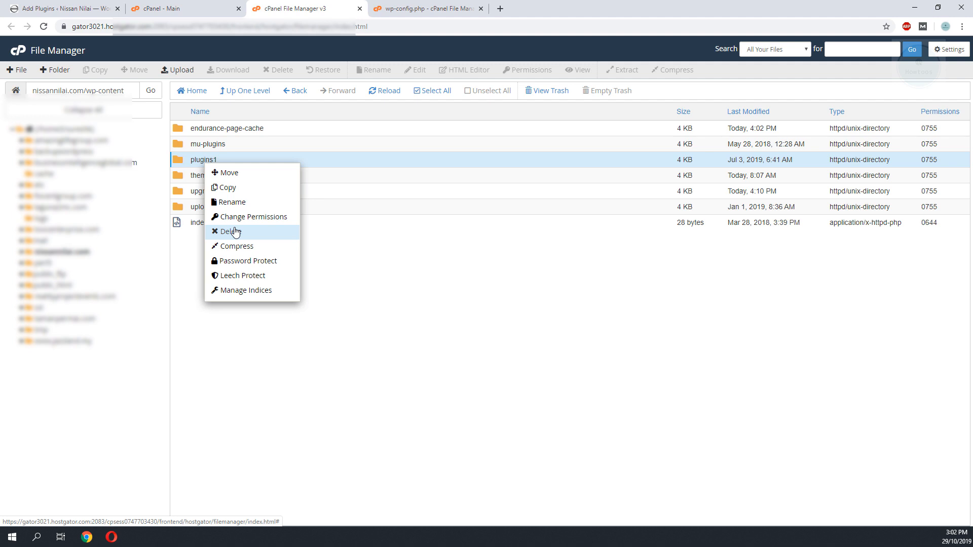
click(230, 231)
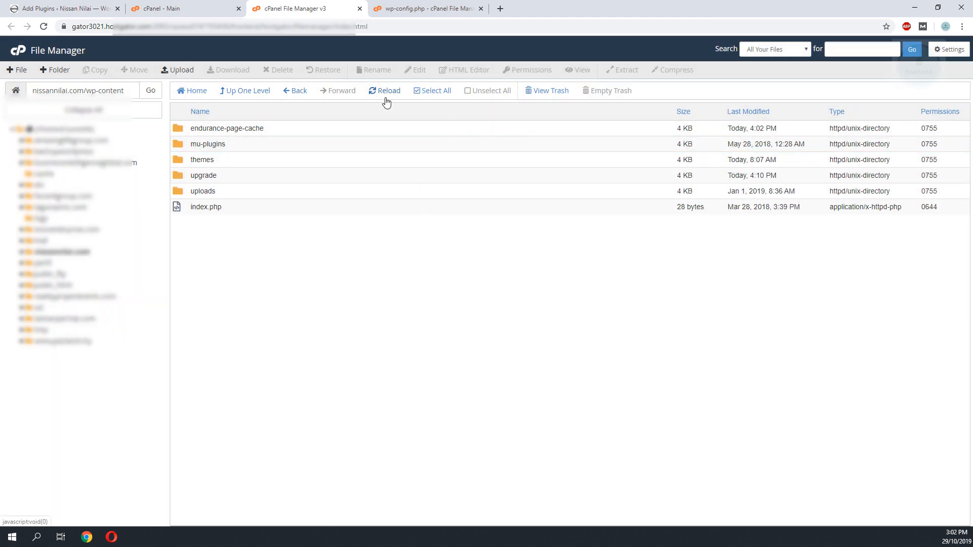
Create a new folder named 'plugin' inside wp-content
click(54, 70)
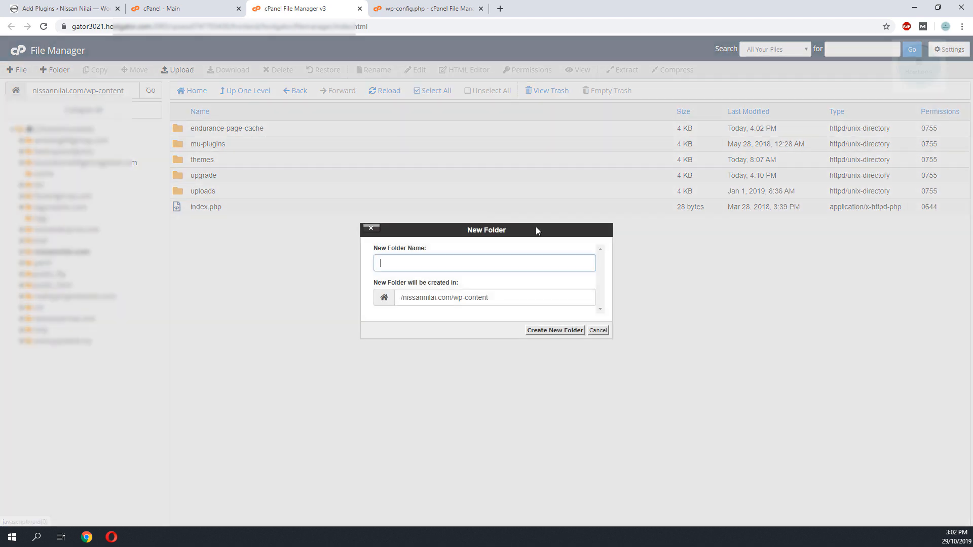
text(lp)
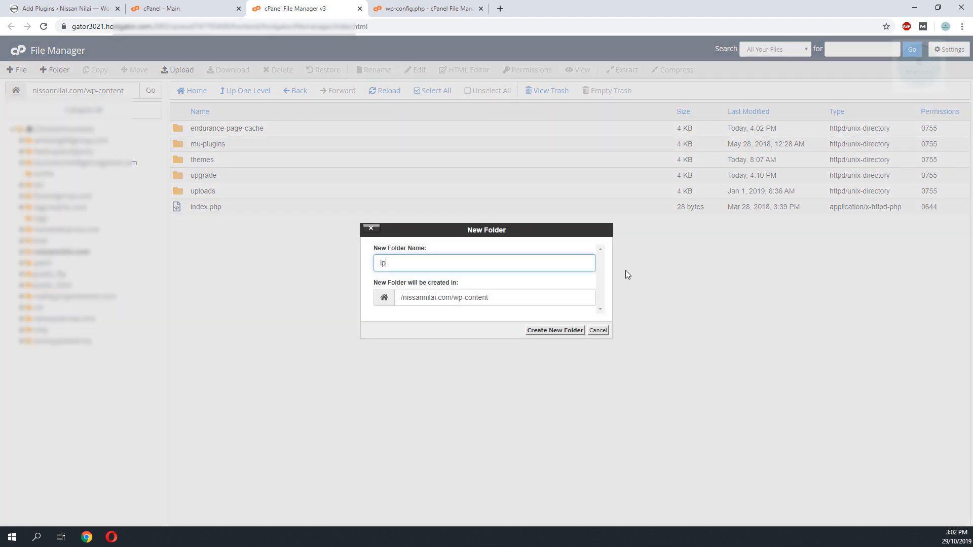
text(plugin)
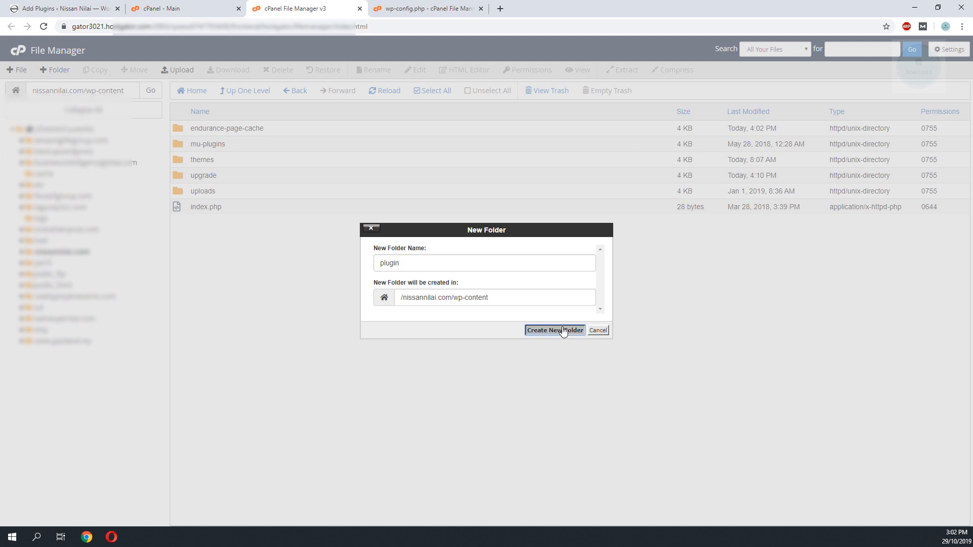
click(554, 330)
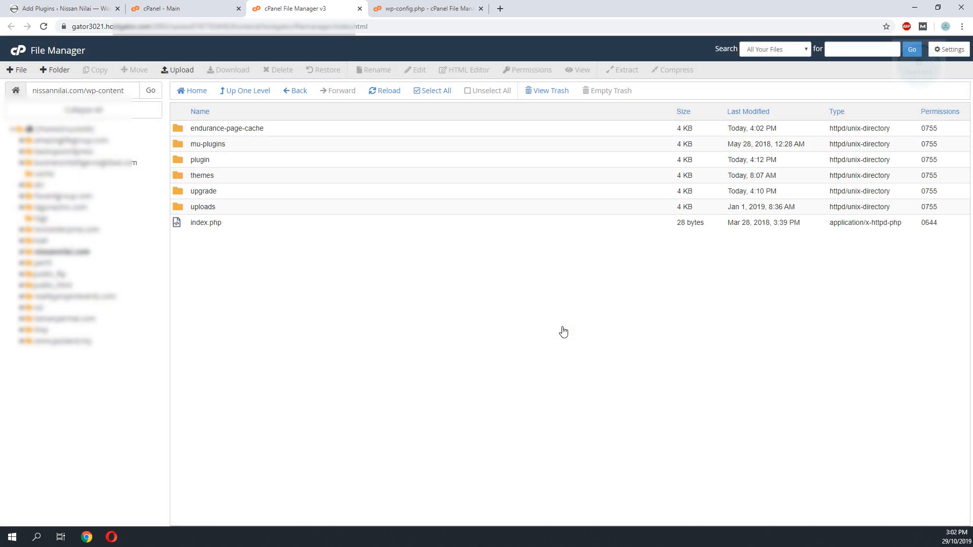
Rename the new folder from 'plugin' to 'plugins'
right_click(200, 159)
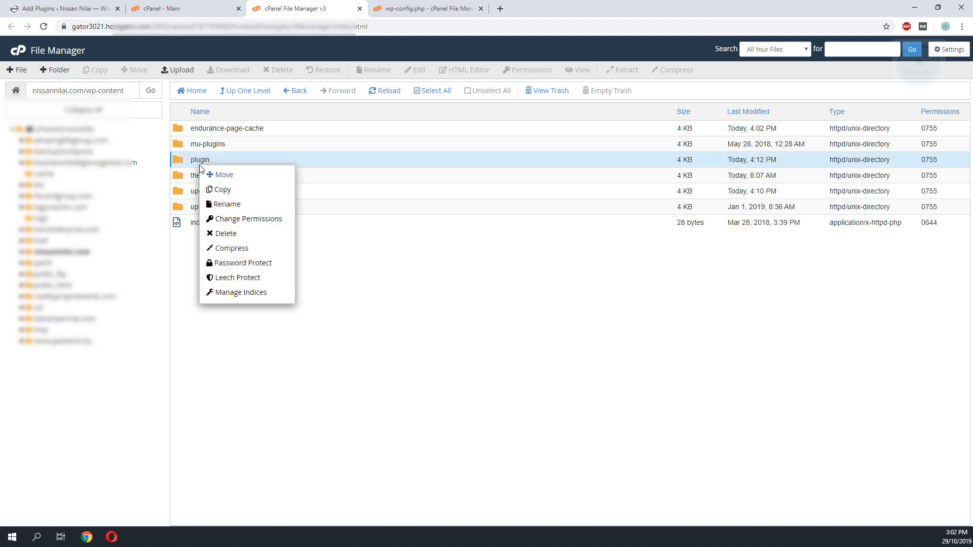
click(228, 203)
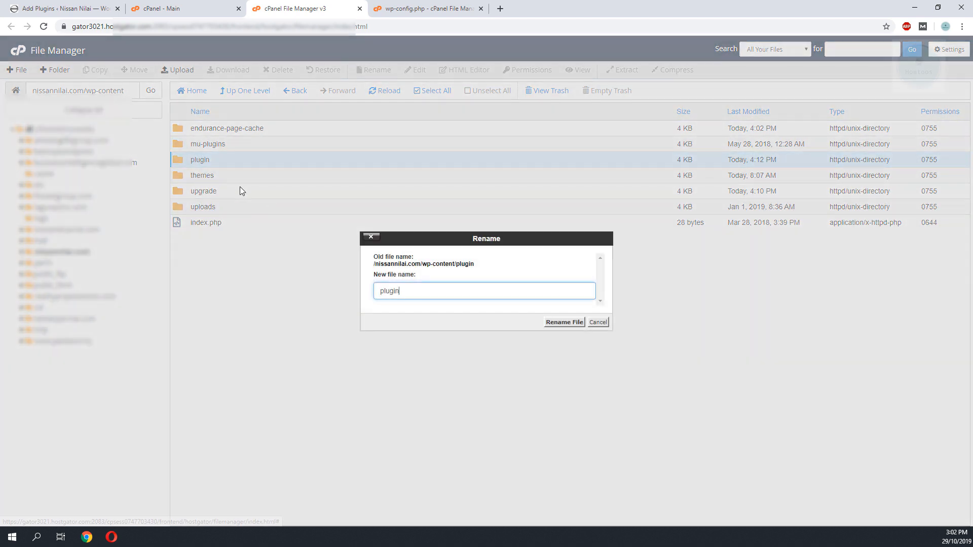
click(563, 322)
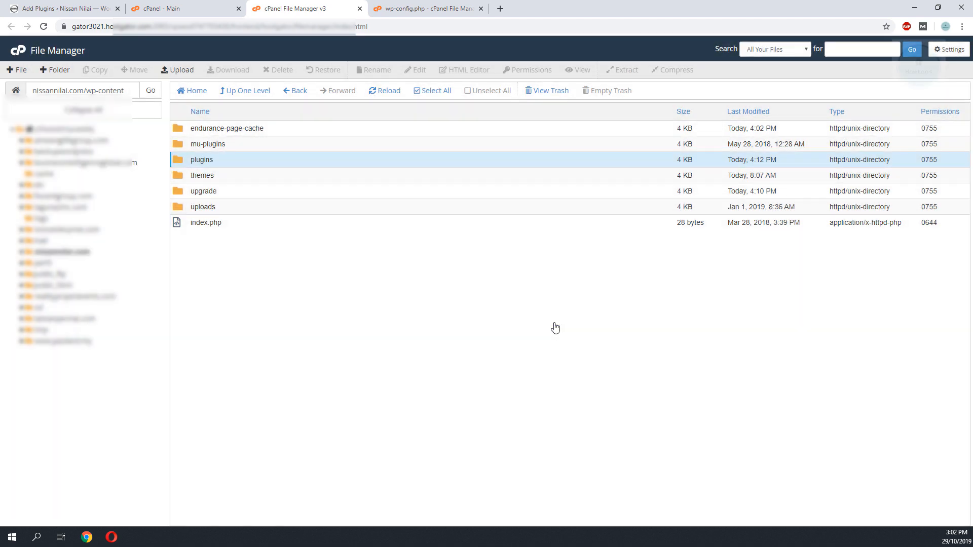
mouse_move(58, 9)
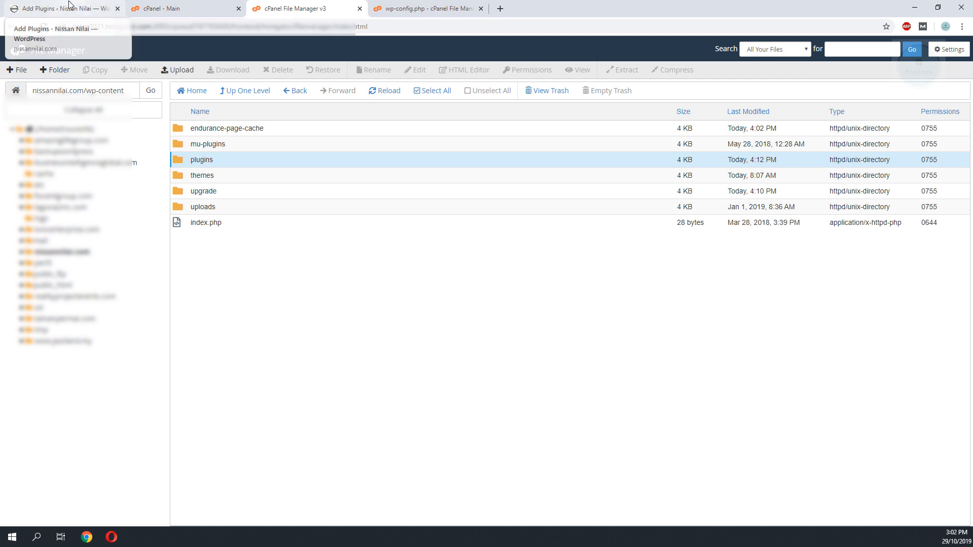
Back on Add Plugins, install Akismet Anti-Spam, then Mesmerize Companion 1.6.111 via 'Install Mesmerize homepage'
click(59, 8)
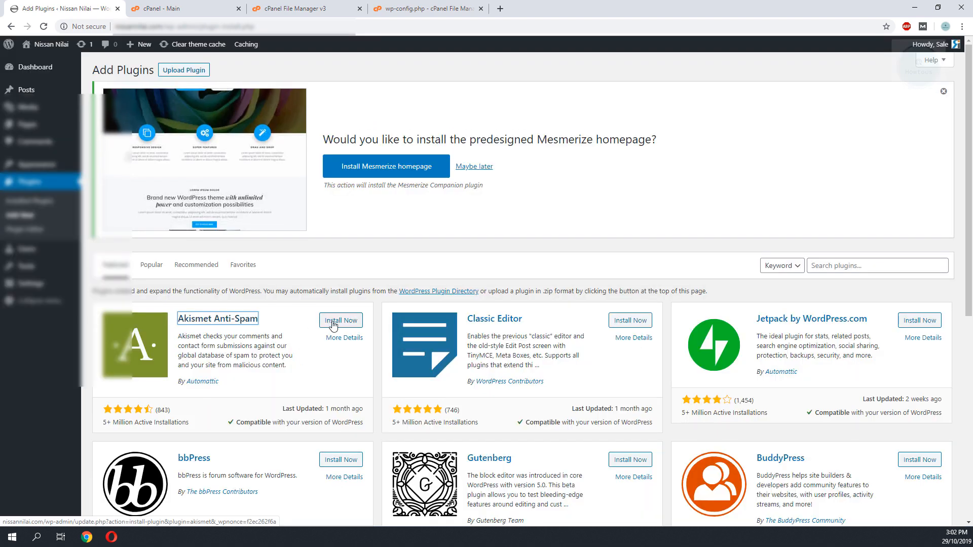
click(340, 320)
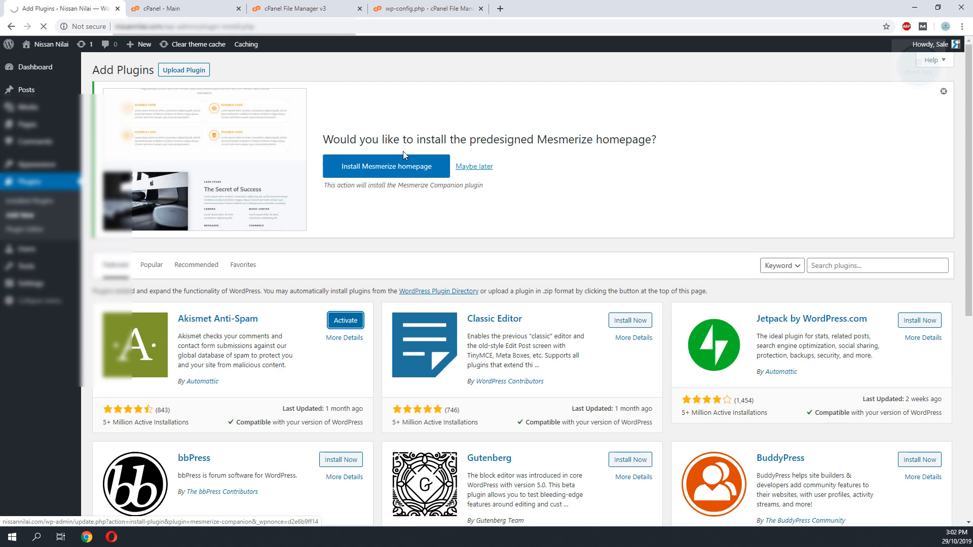
click(385, 165)
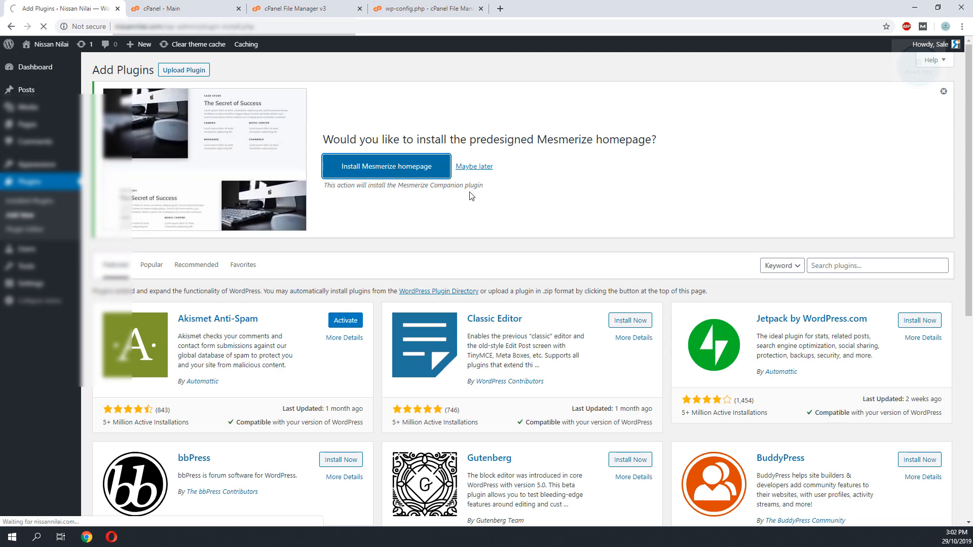
click(385, 165)
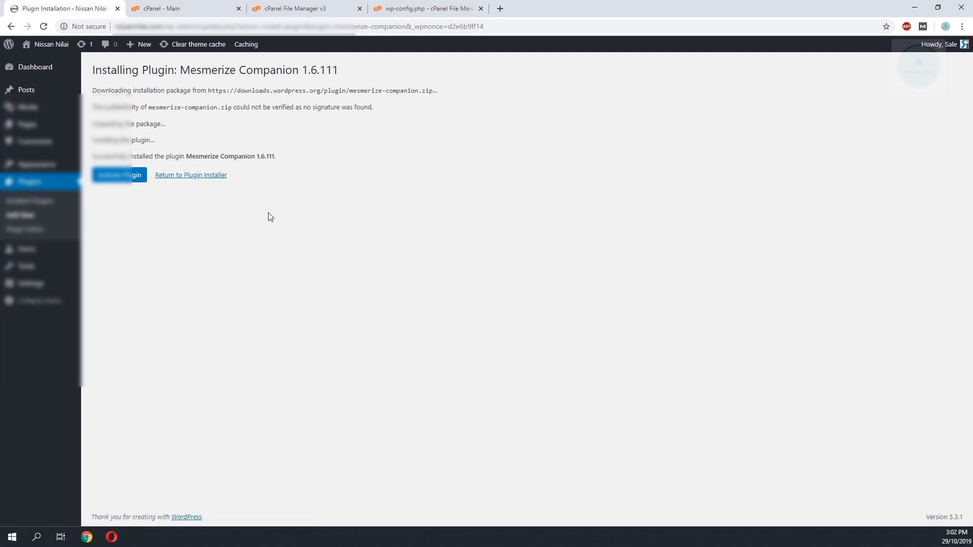
Activate Mesmerize Companion, then view akismet and mesmerize-companion inside the new plugins folder
click(118, 176)
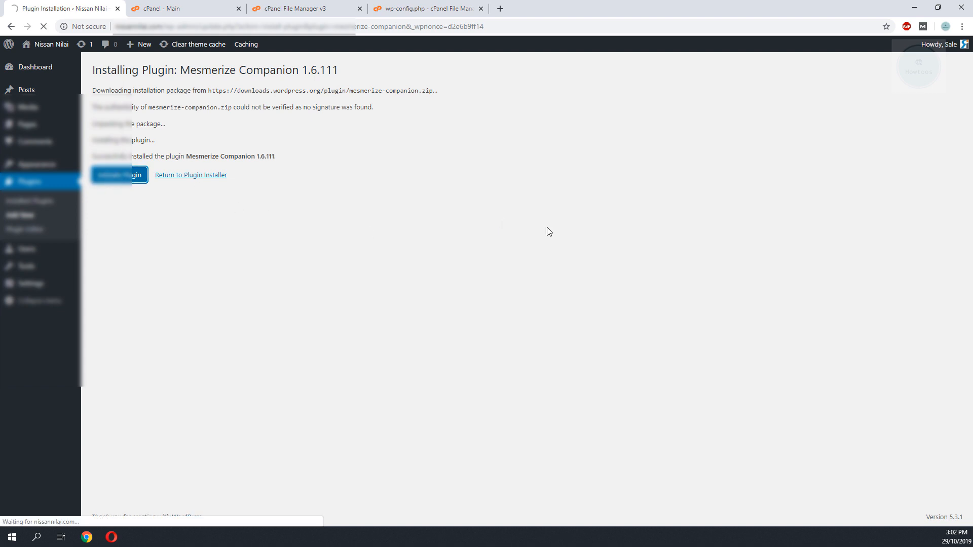
mouse_move(737, 336)
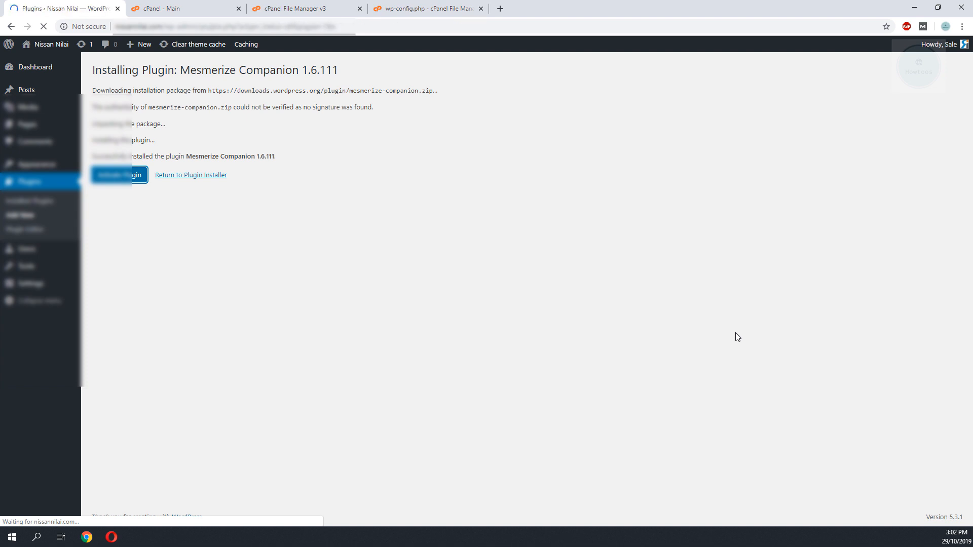
click(119, 175)
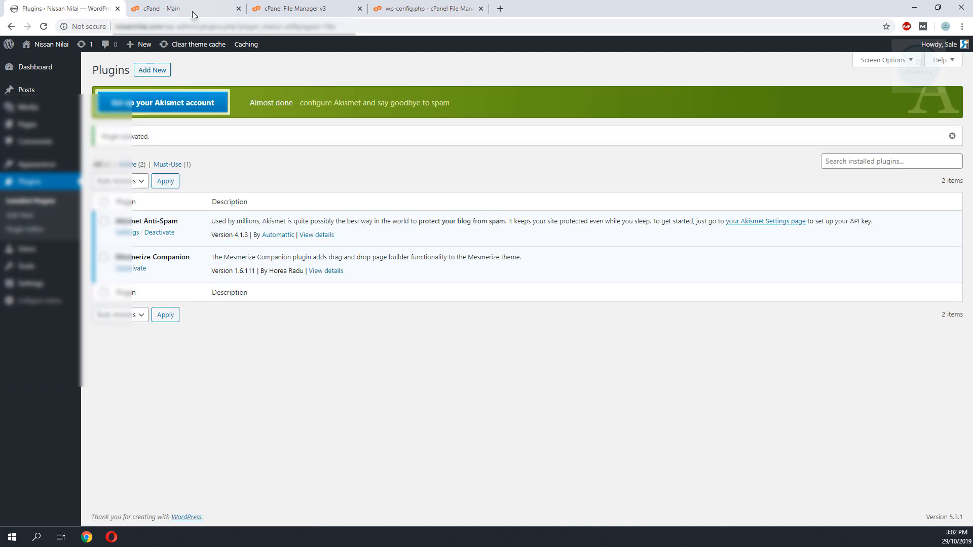
click(181, 8)
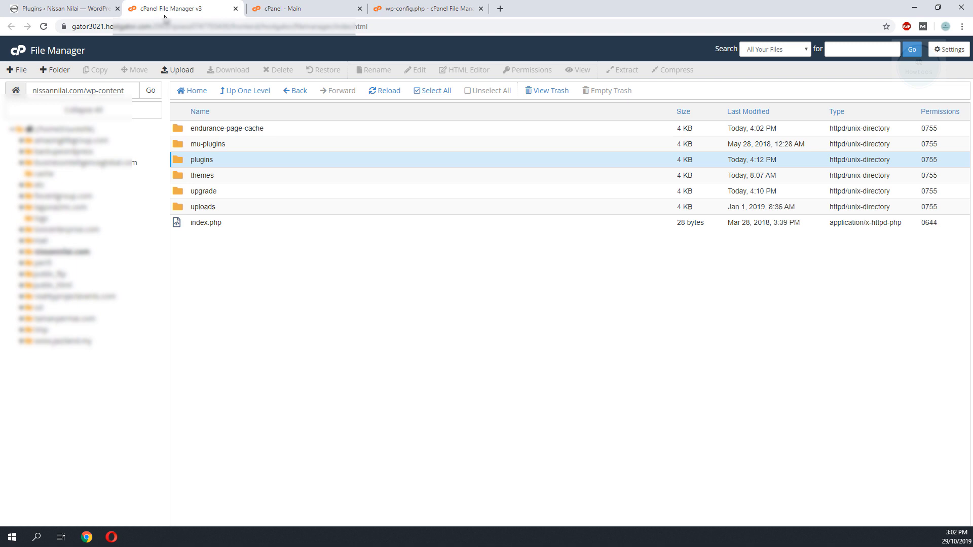
double_click(201, 159)
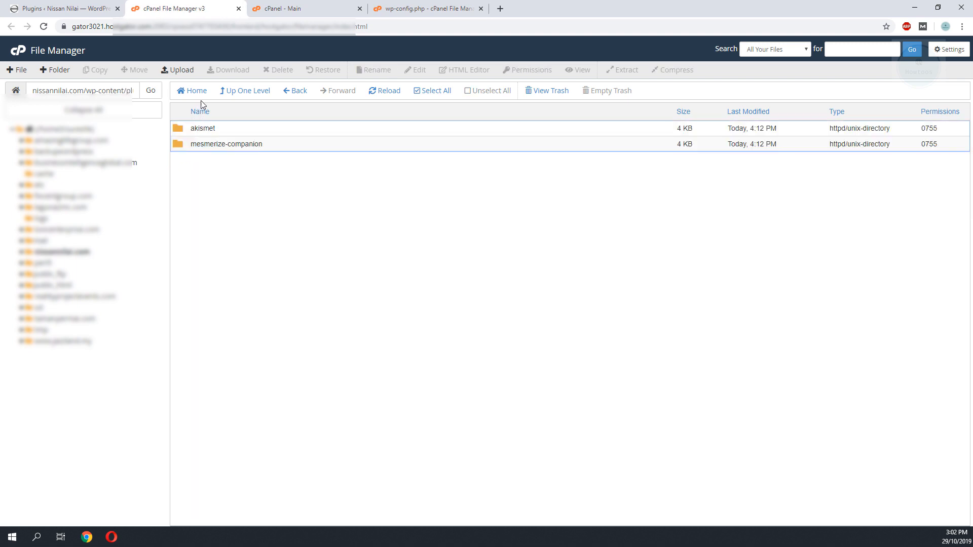